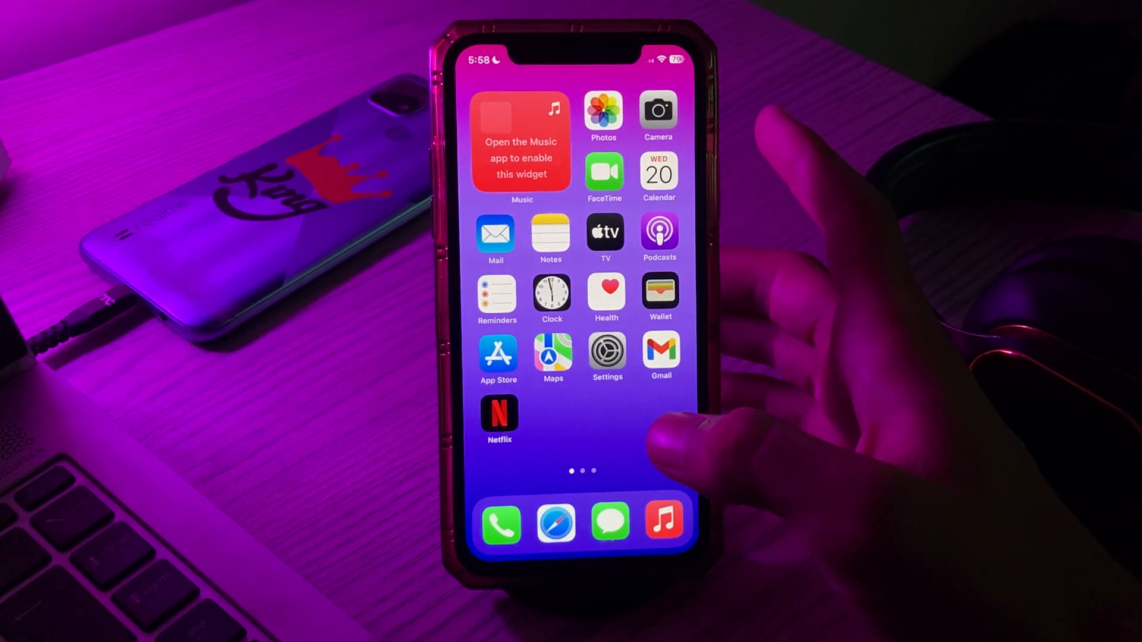
- Launch Settings from the home screen and scroll to the built-in apps section
click(607, 352)
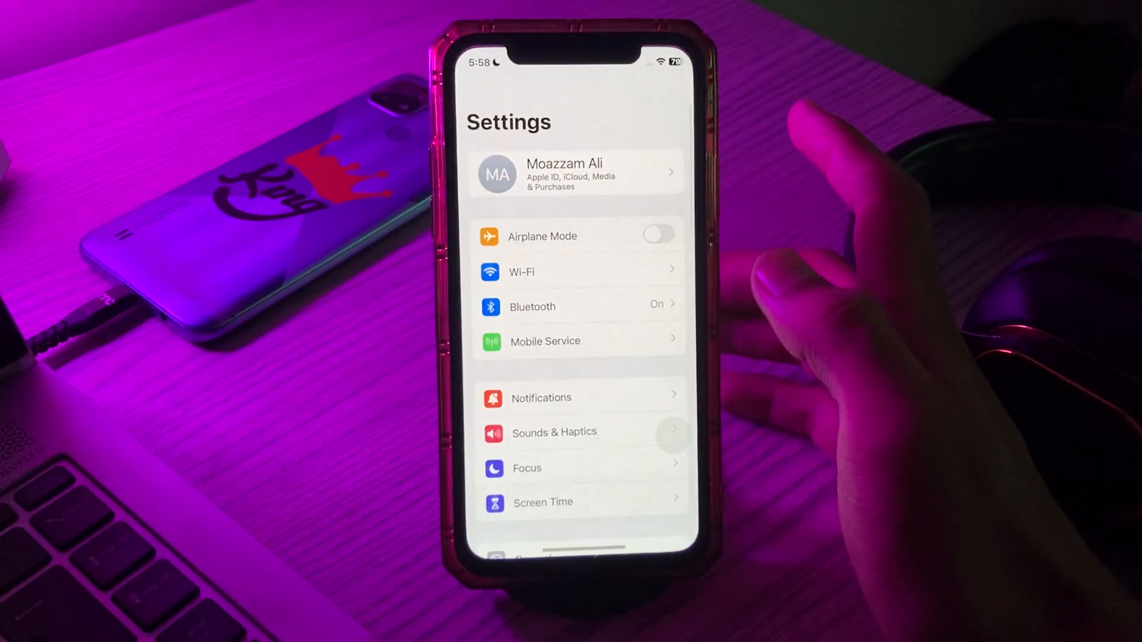
scroll(down, 3)
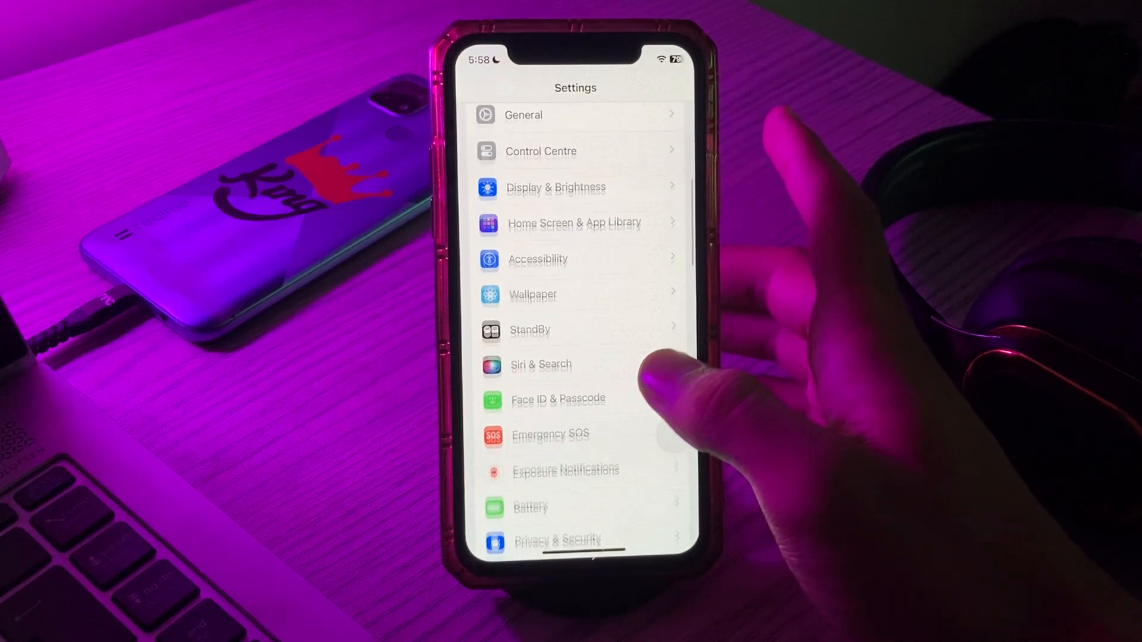
scroll(down, 3)
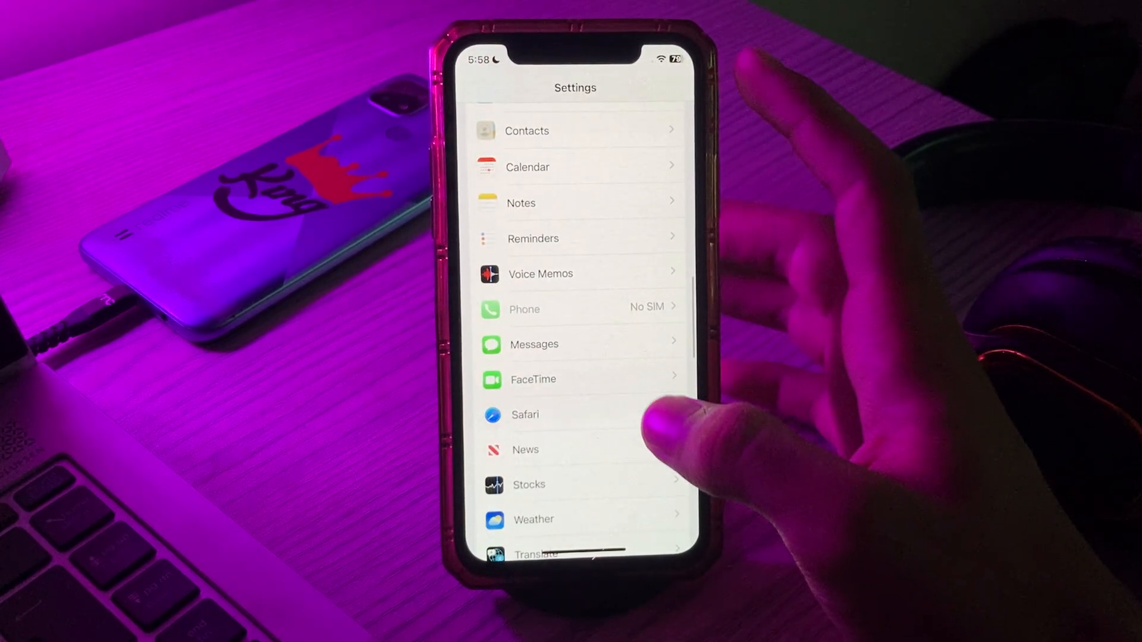
- Go into Messages settings and reach the Check In Data page, currently set to Full
click(534, 343)
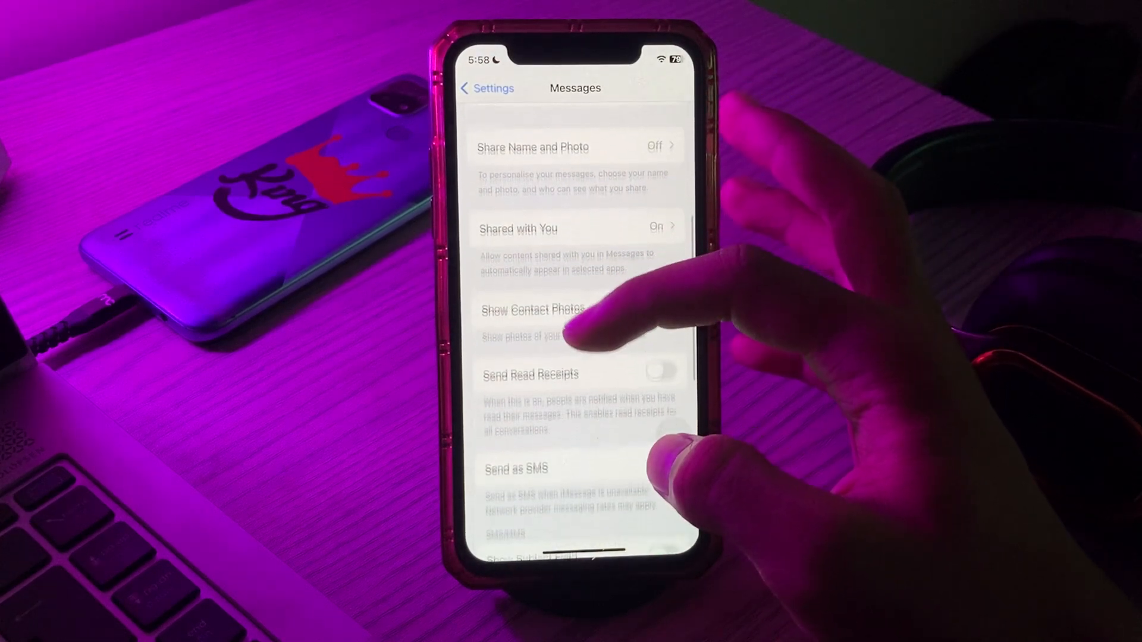
scroll(down, 3)
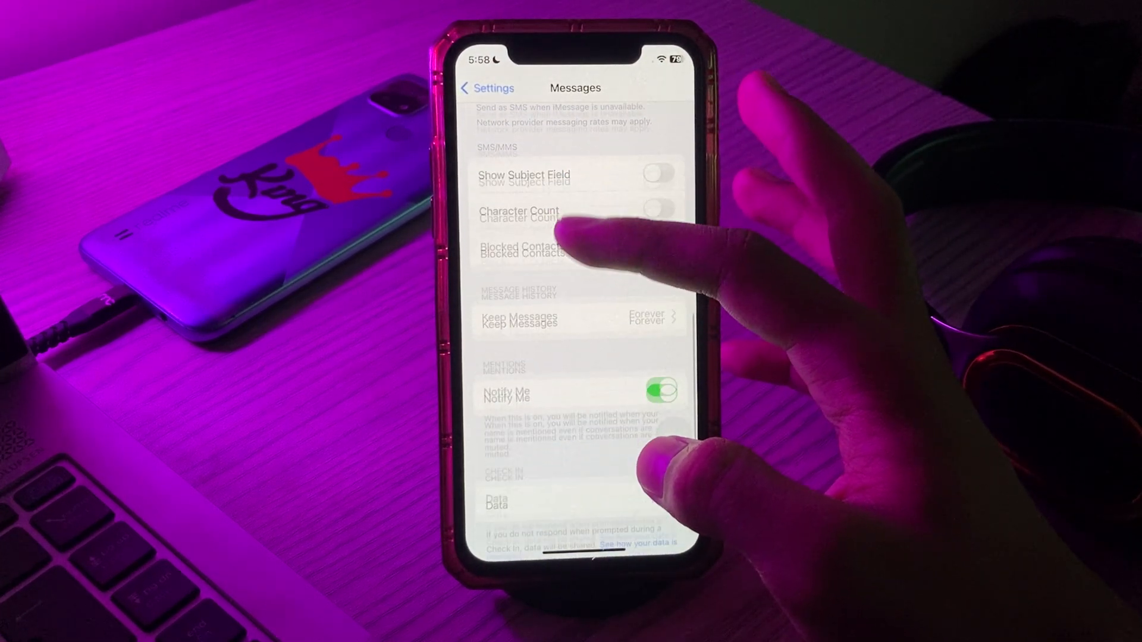
click(495, 501)
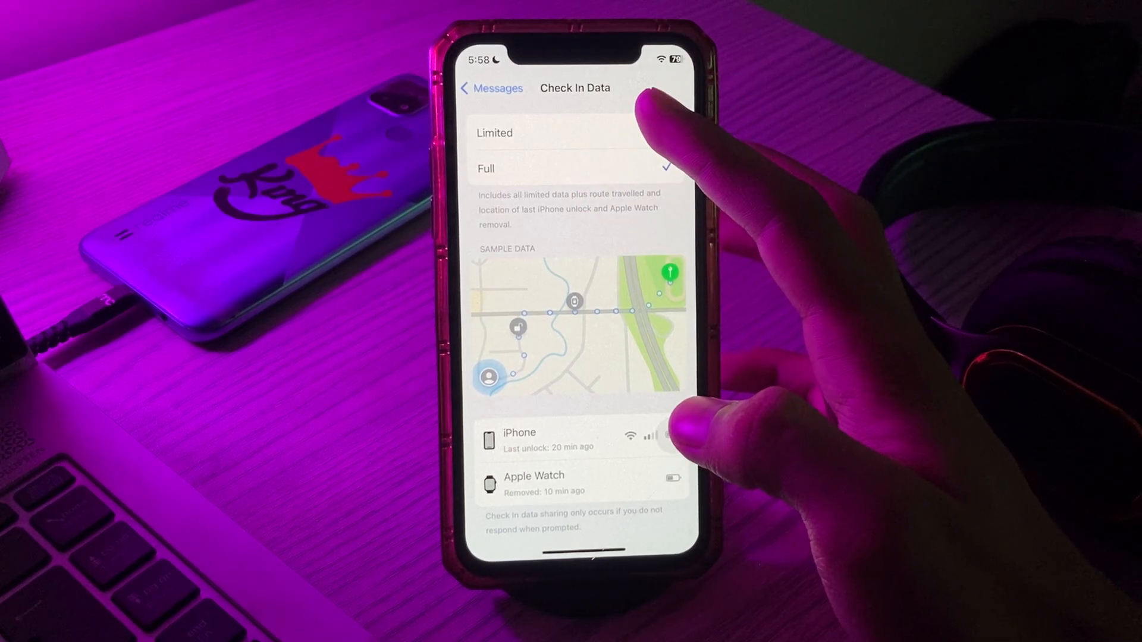
- Switch Check In Data to Limited, head back, and bring up the slide-to-power-off prompt
click(493, 132)
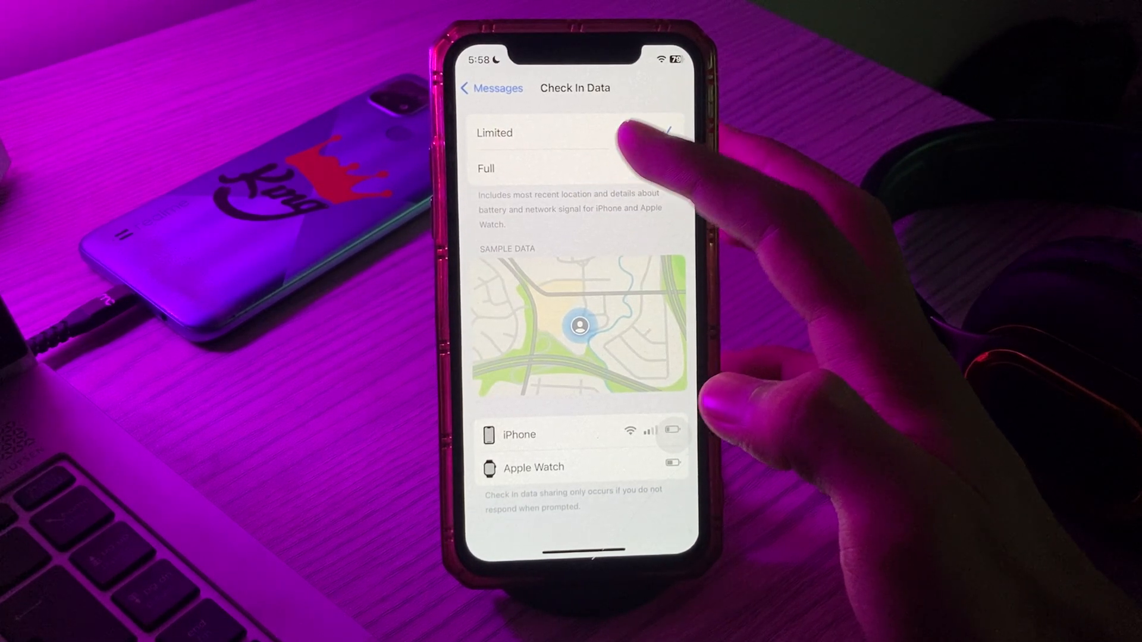
click(575, 168)
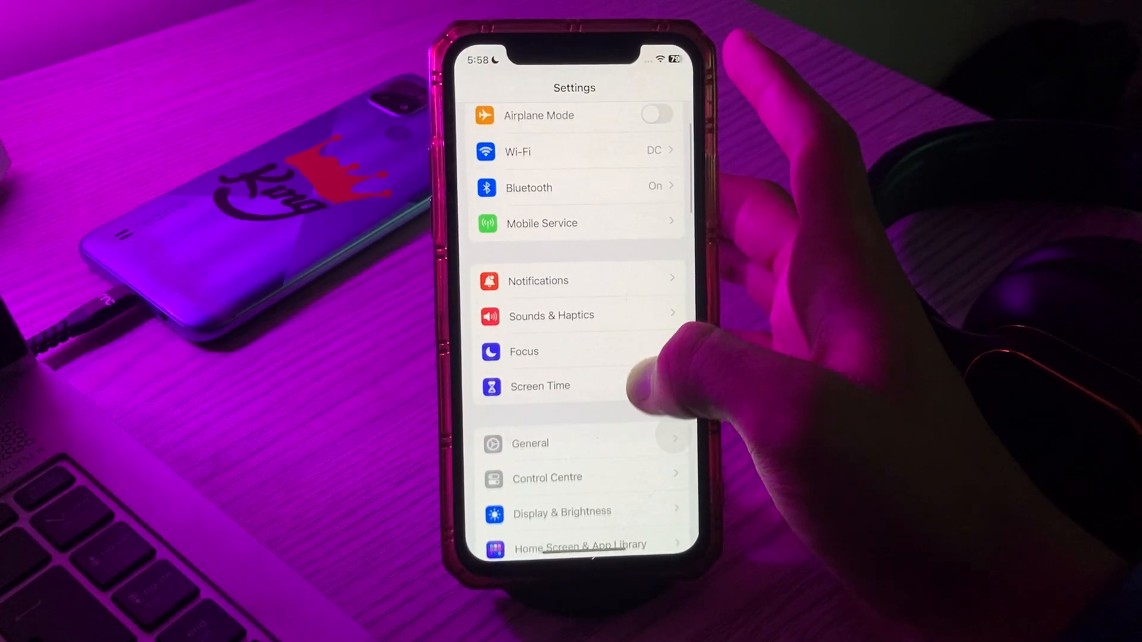
click(530, 443)
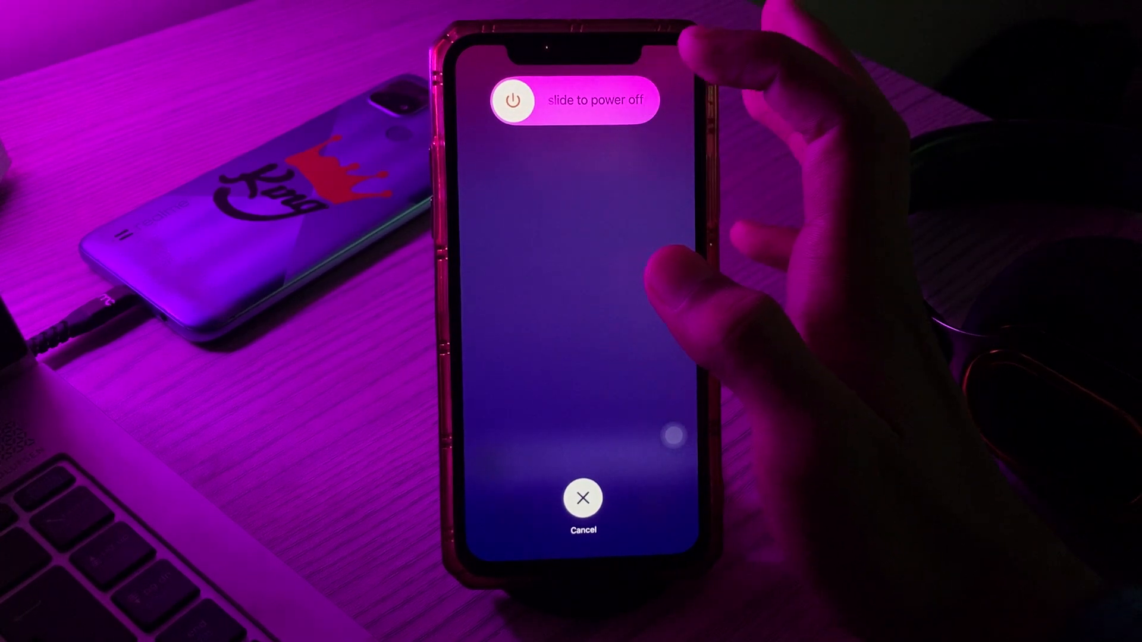
- Power the iPhone off and on, then unlock it with the passcode
click(582, 499)
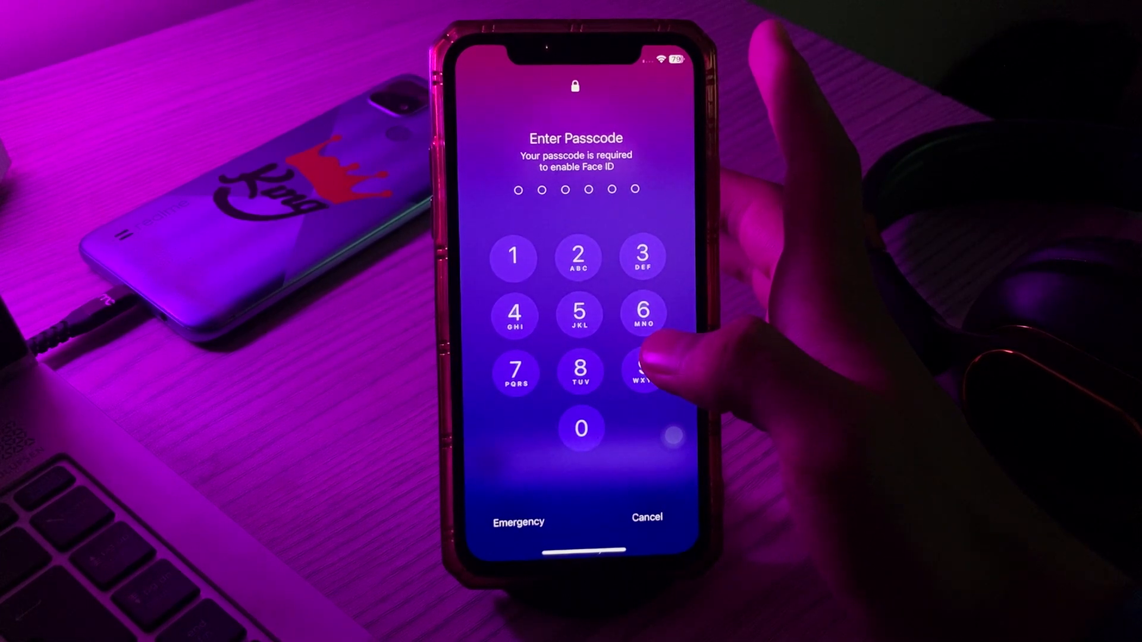
click(643, 370)
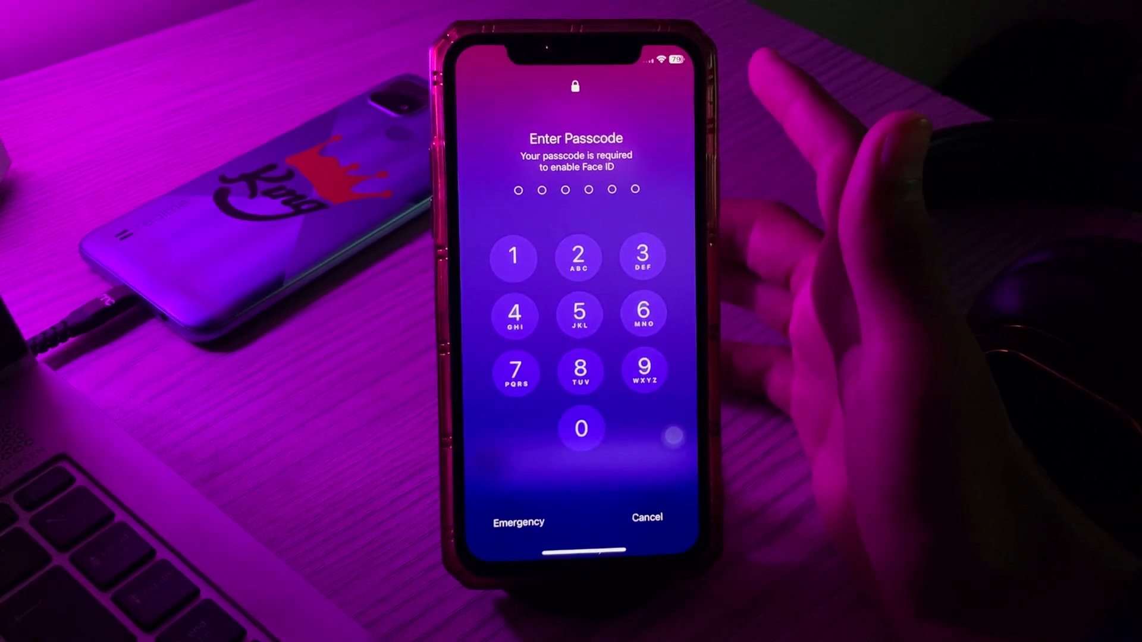
click(641, 257)
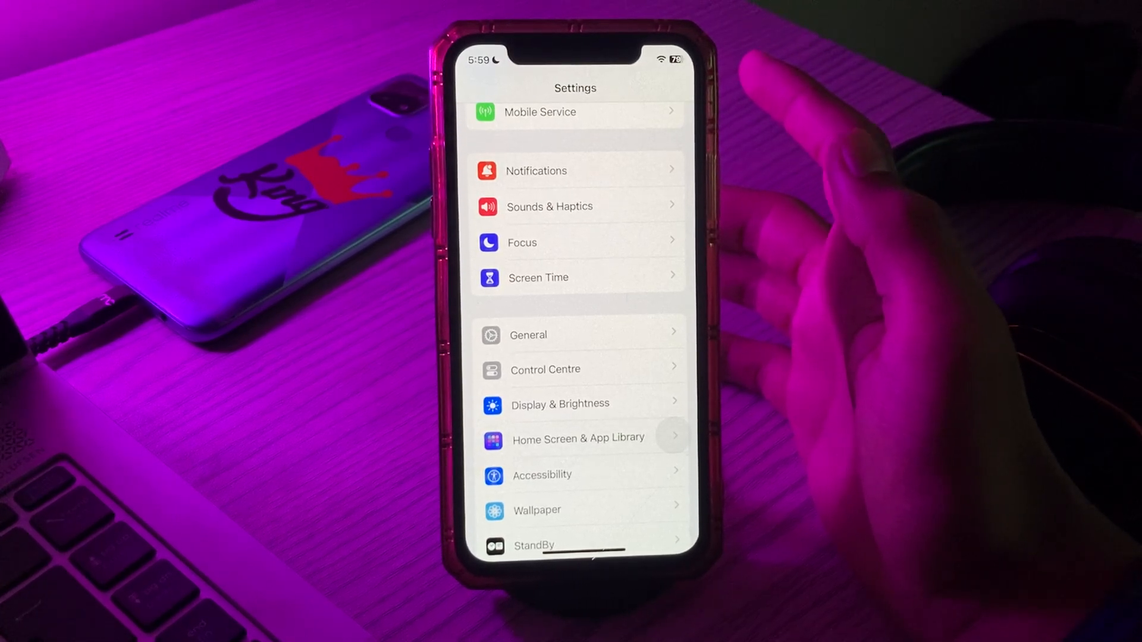
- Choose Reset All Settings under General > Transfer or Reset iPhone, reaching the passcode prompt
click(526, 336)
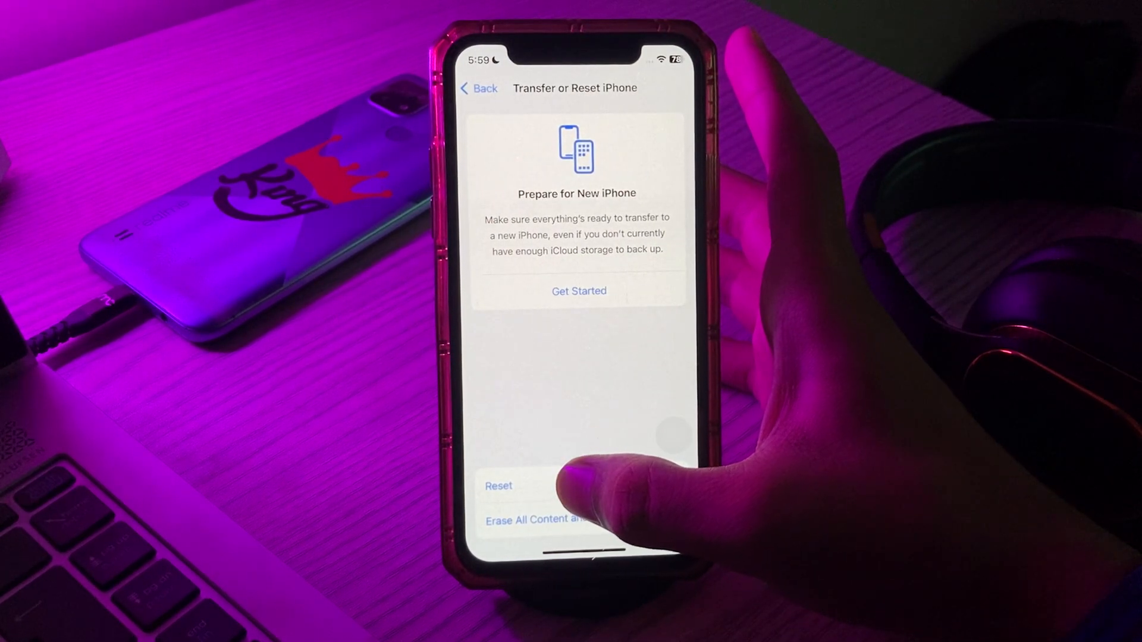
click(498, 485)
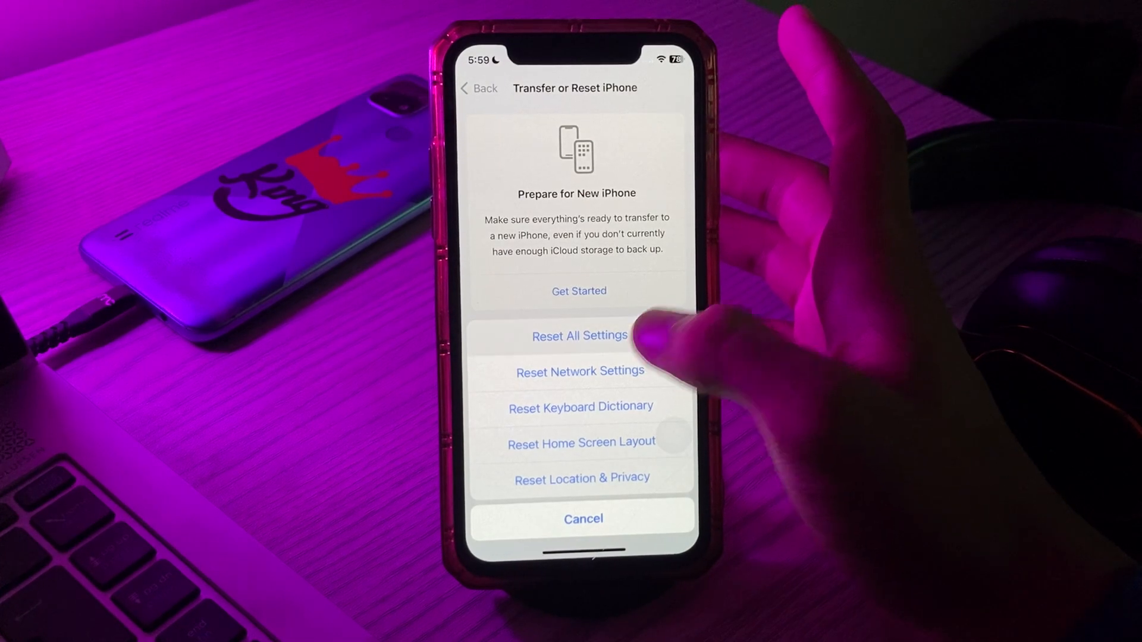
click(579, 335)
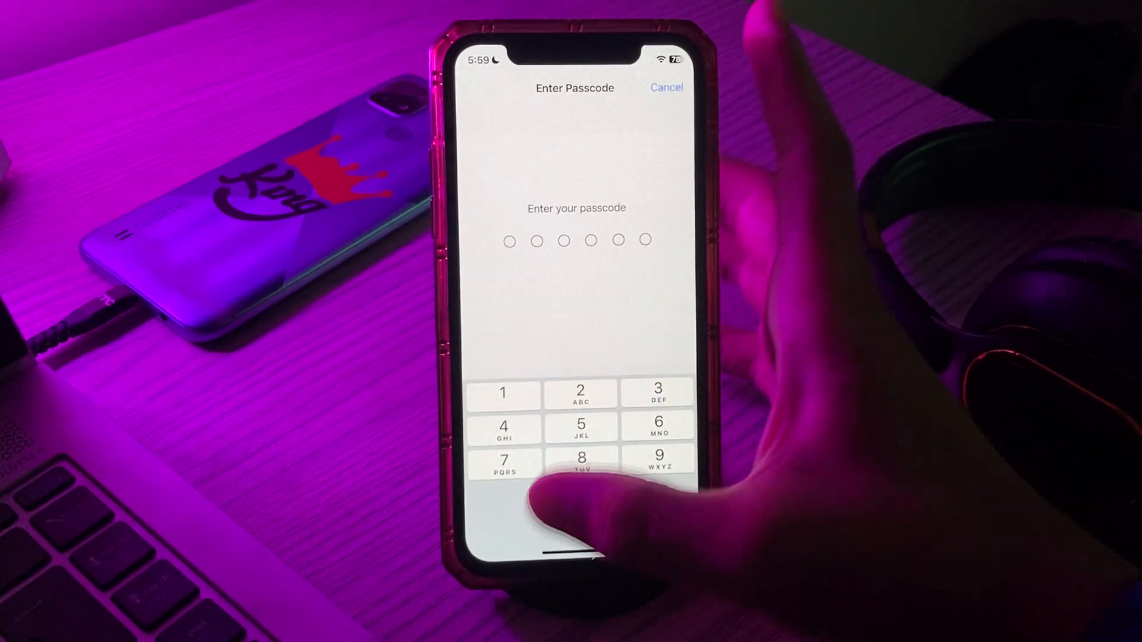